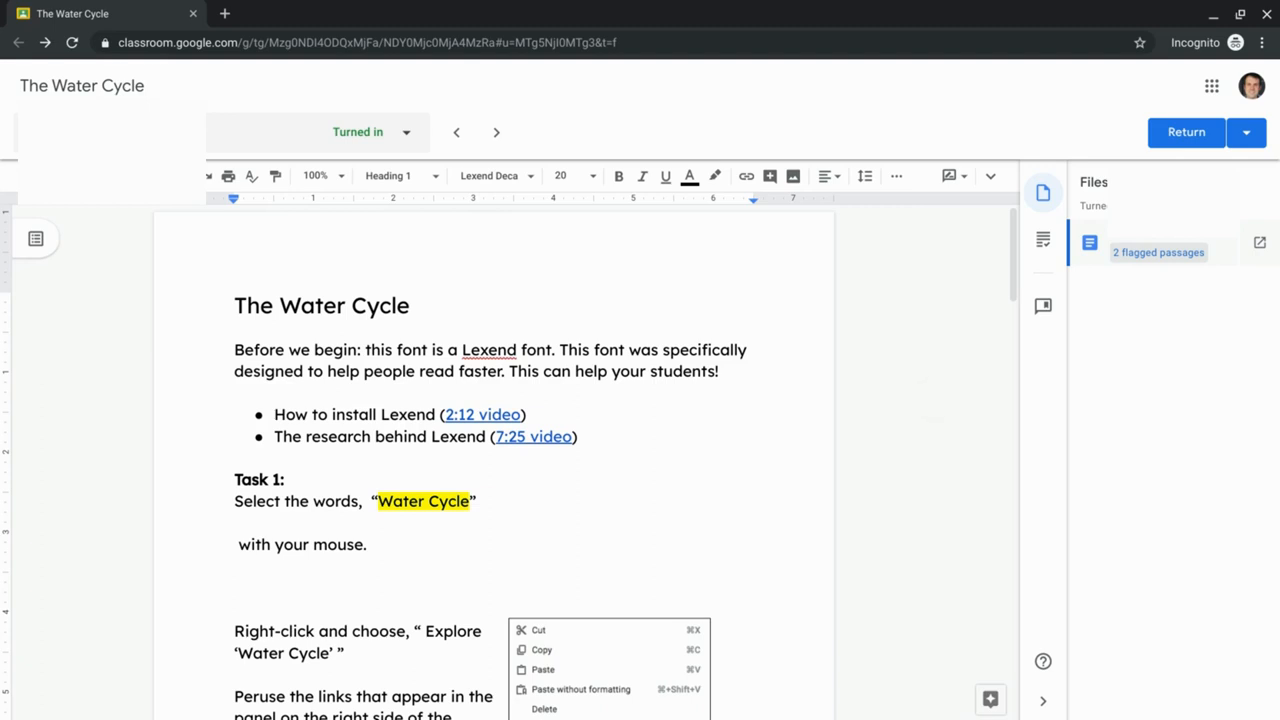
mouse_move(1158, 252)
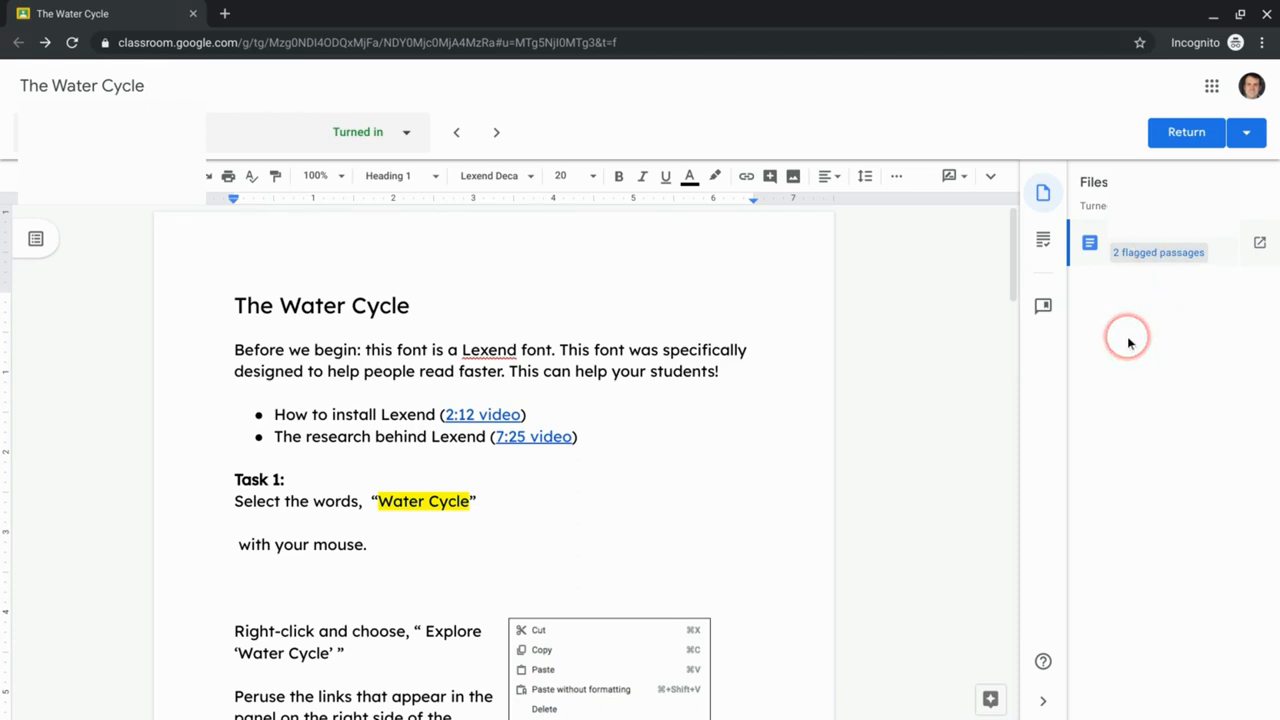
mouse_move(1160, 252)
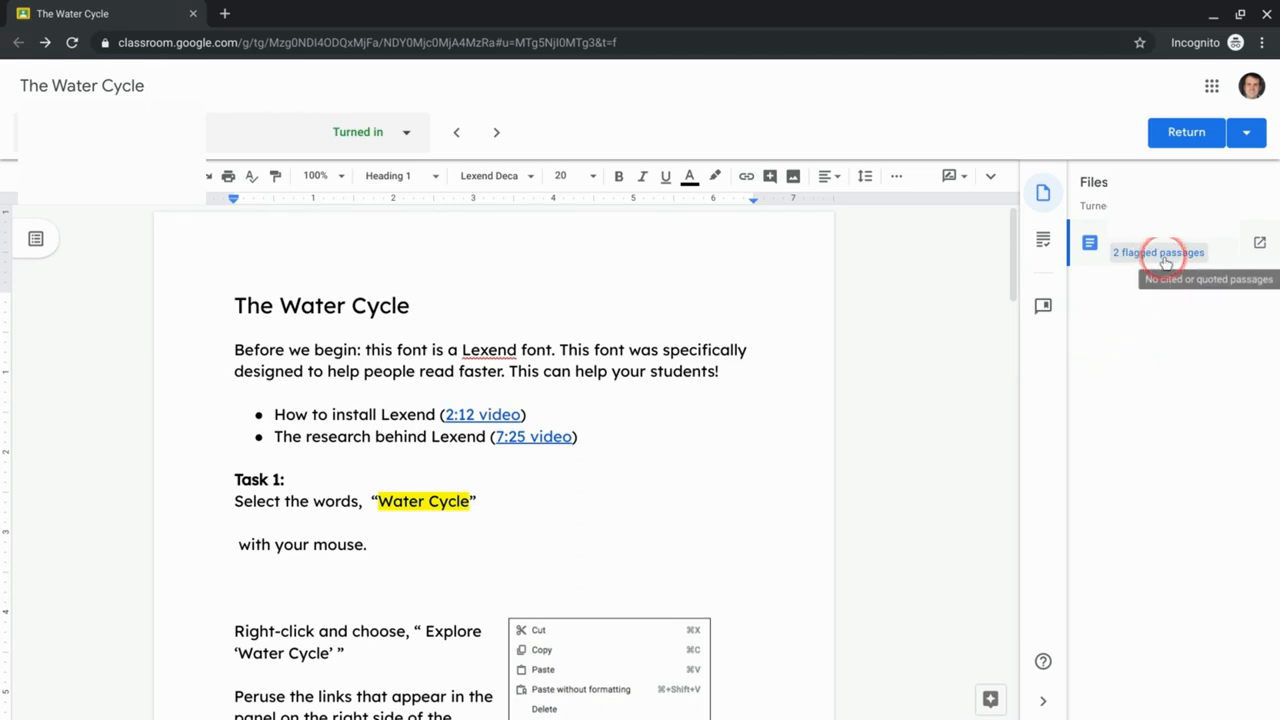
mouse_move(1150, 318)
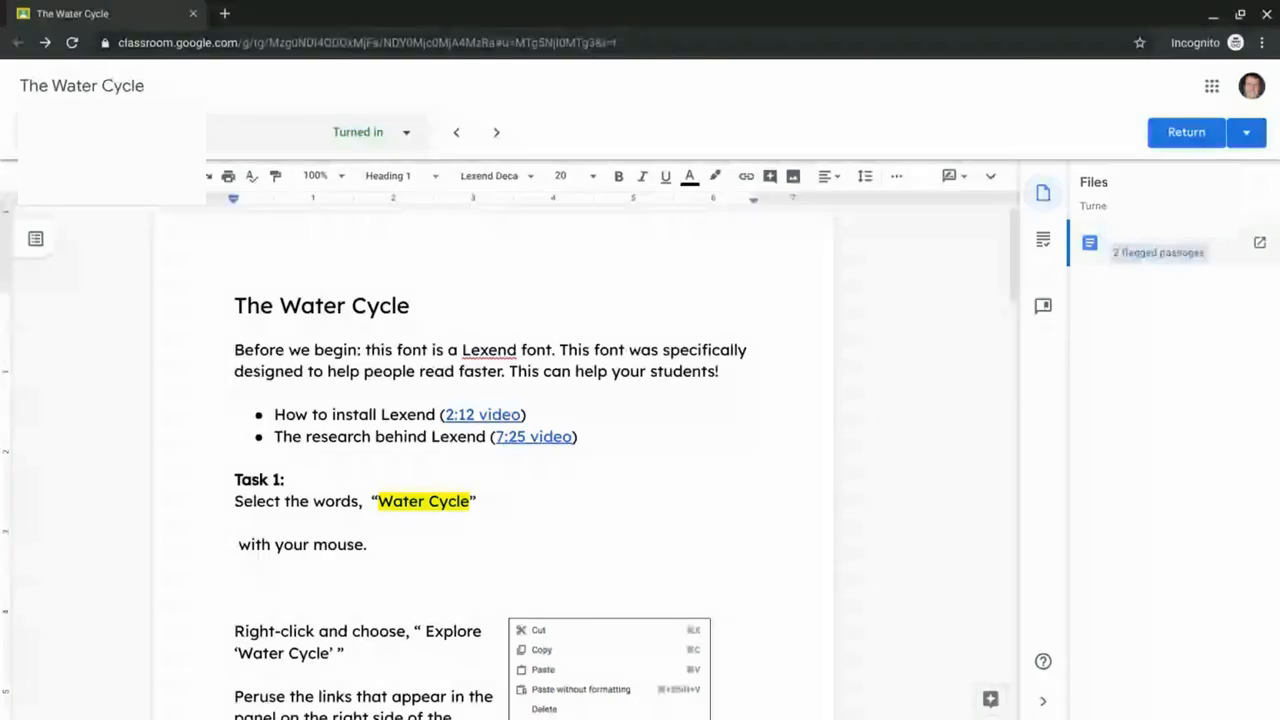
mouse_move(1158, 252)
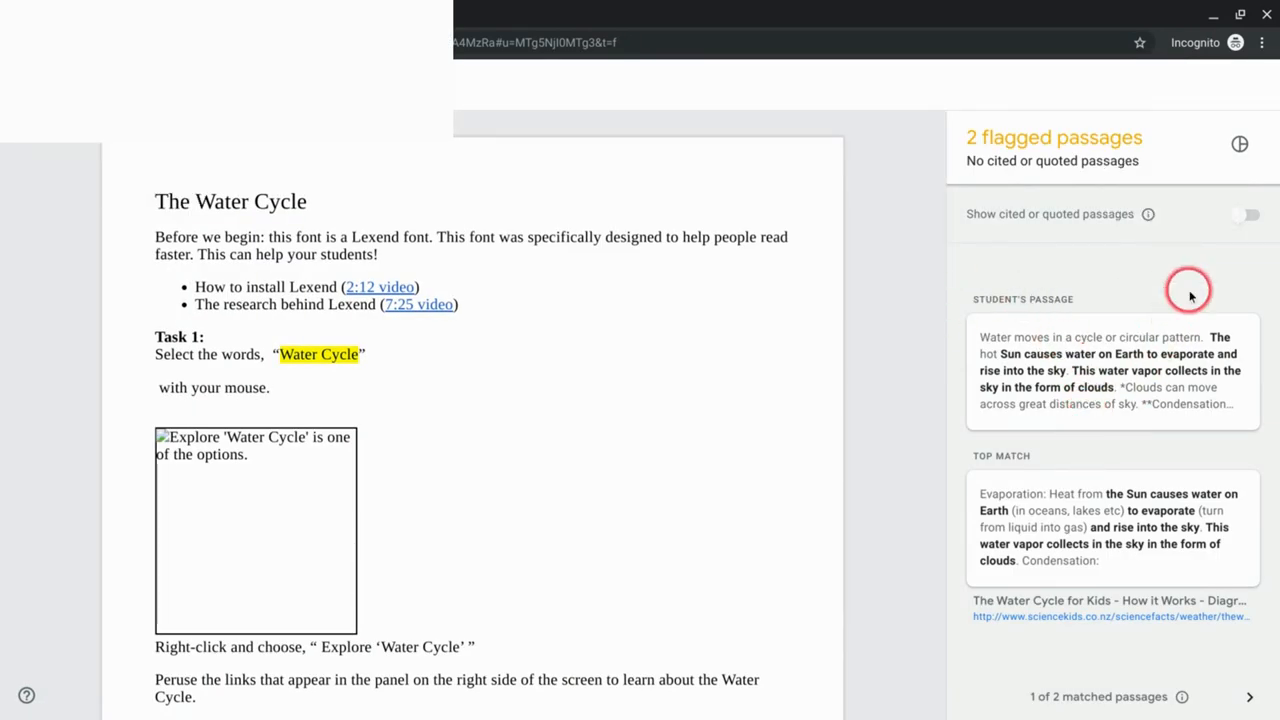
mouse_move(1240, 144)
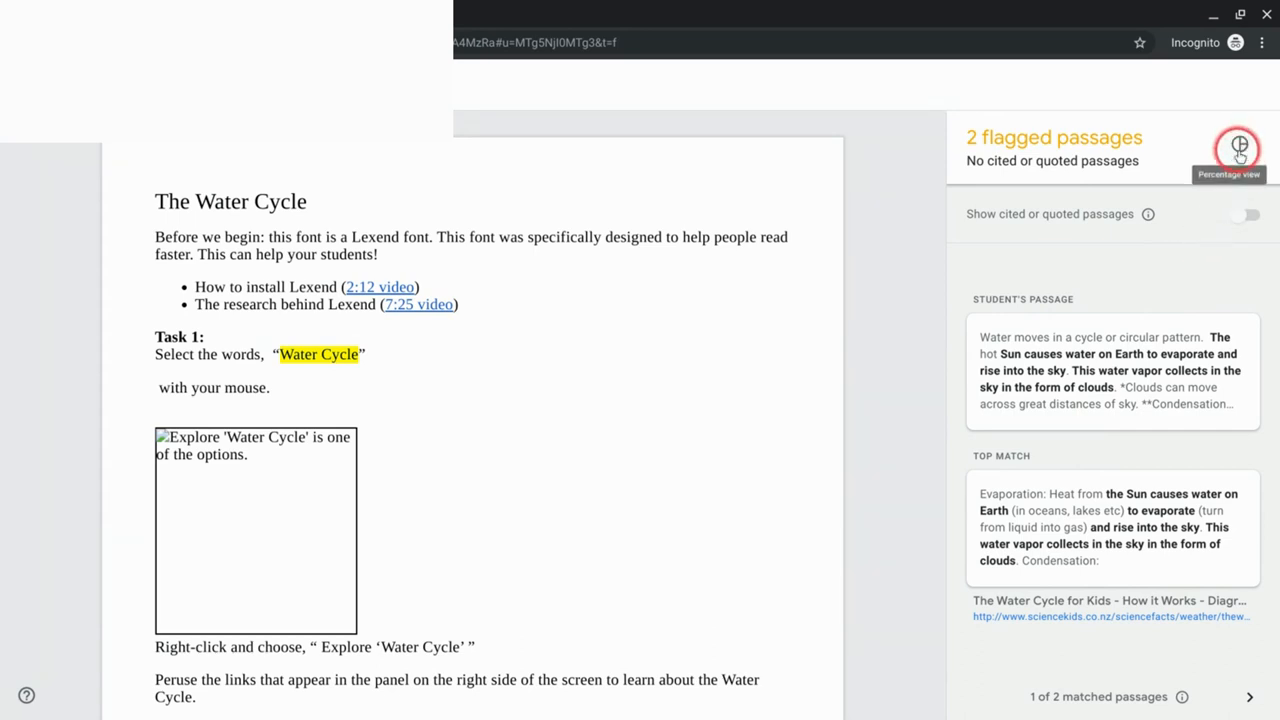
left_click(1238, 148)
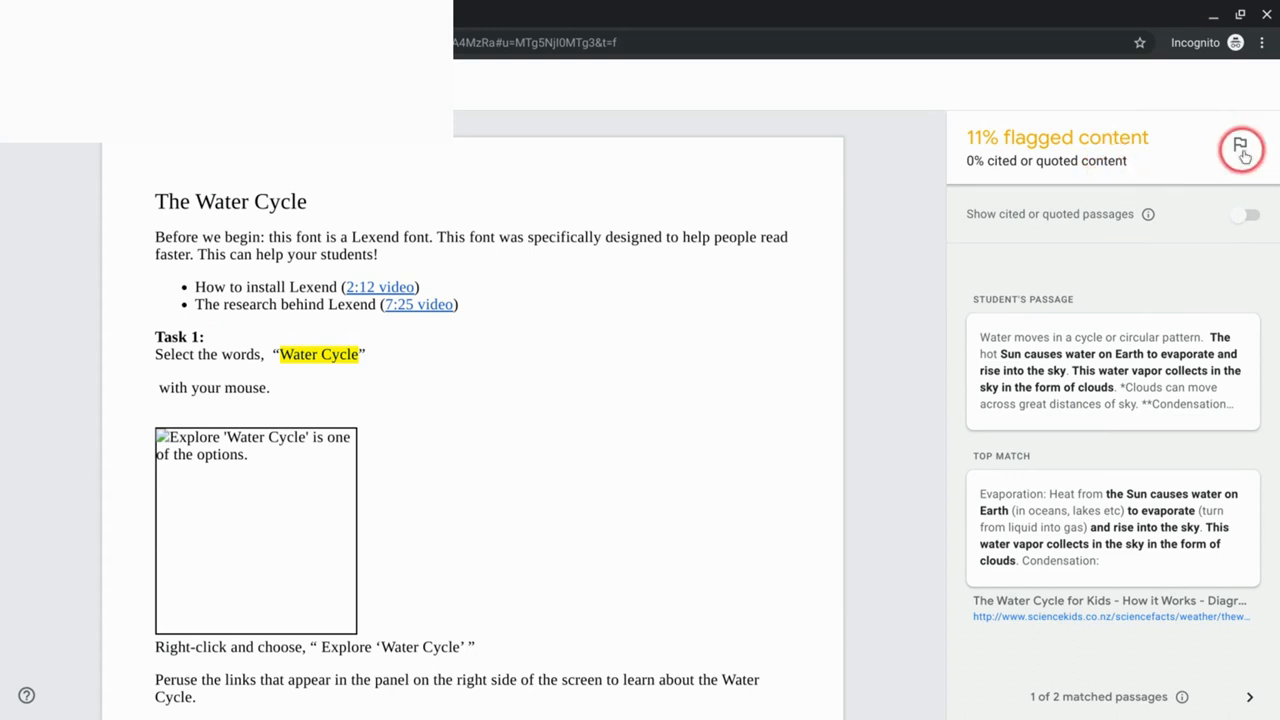
left_click(1240, 148)
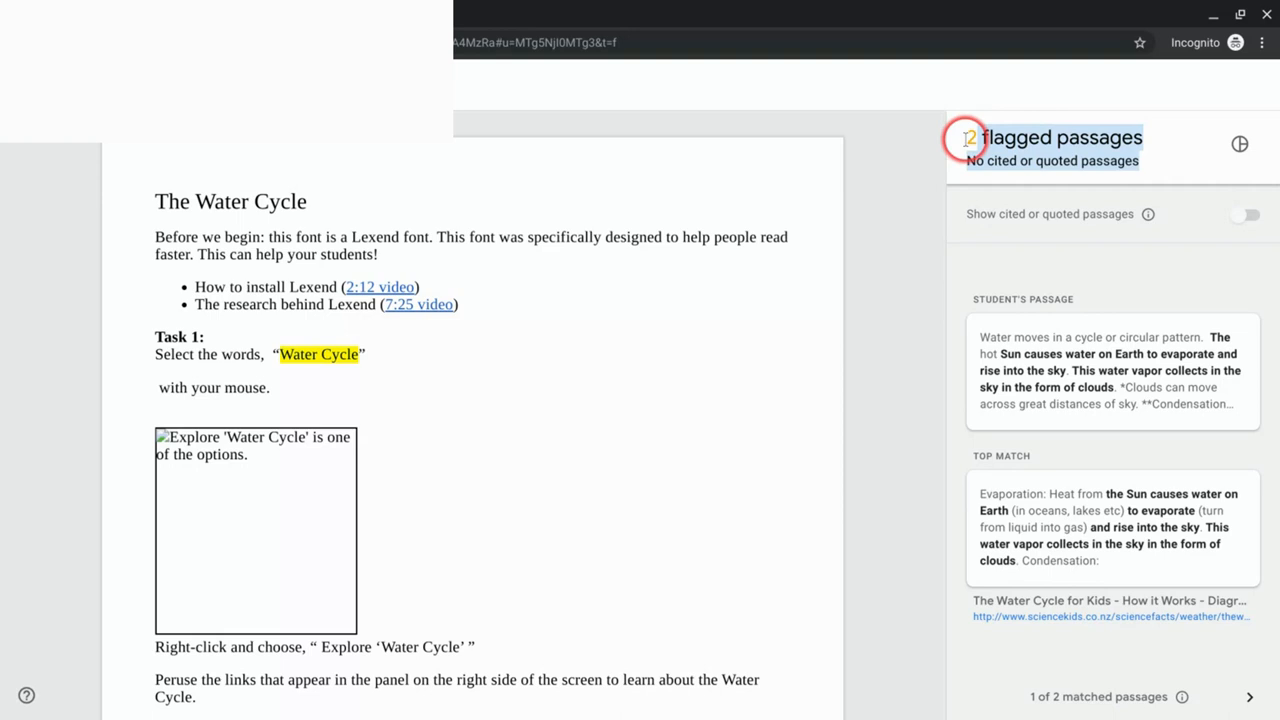
mouse_move(1036, 624)
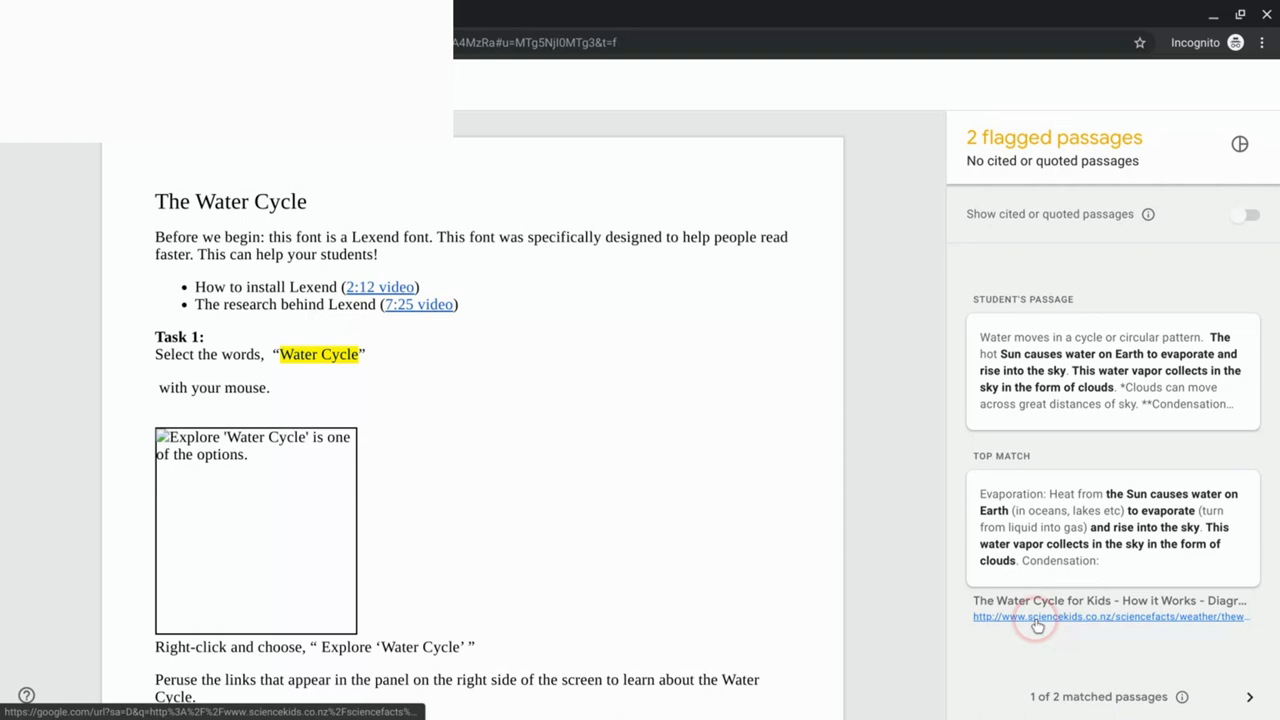
mouse_move(1190, 650)
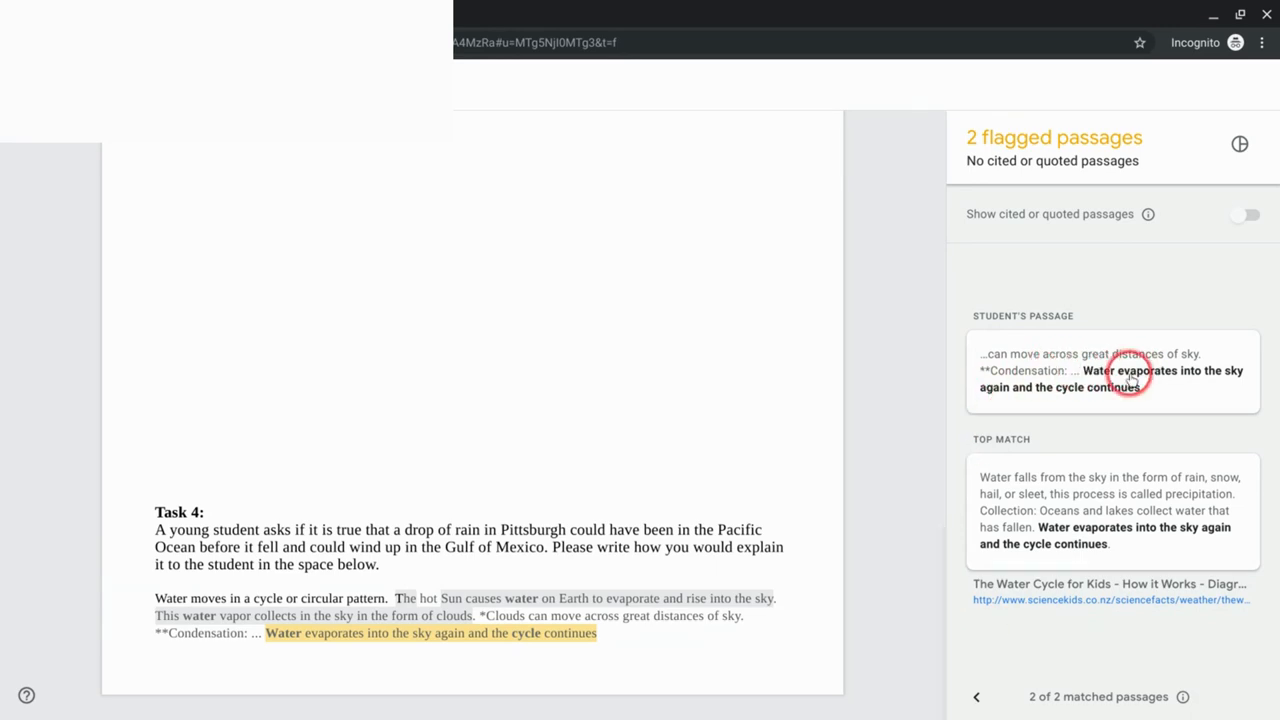
mouse_move(996, 502)
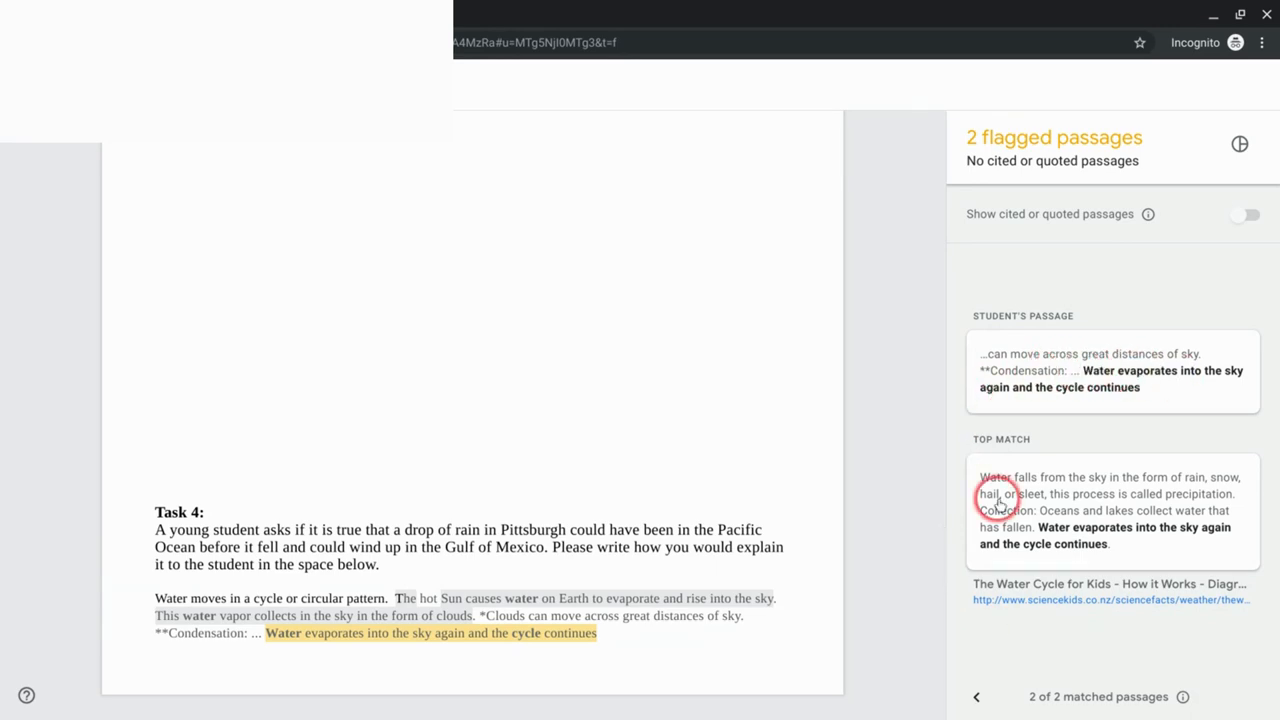
mouse_move(1134, 540)
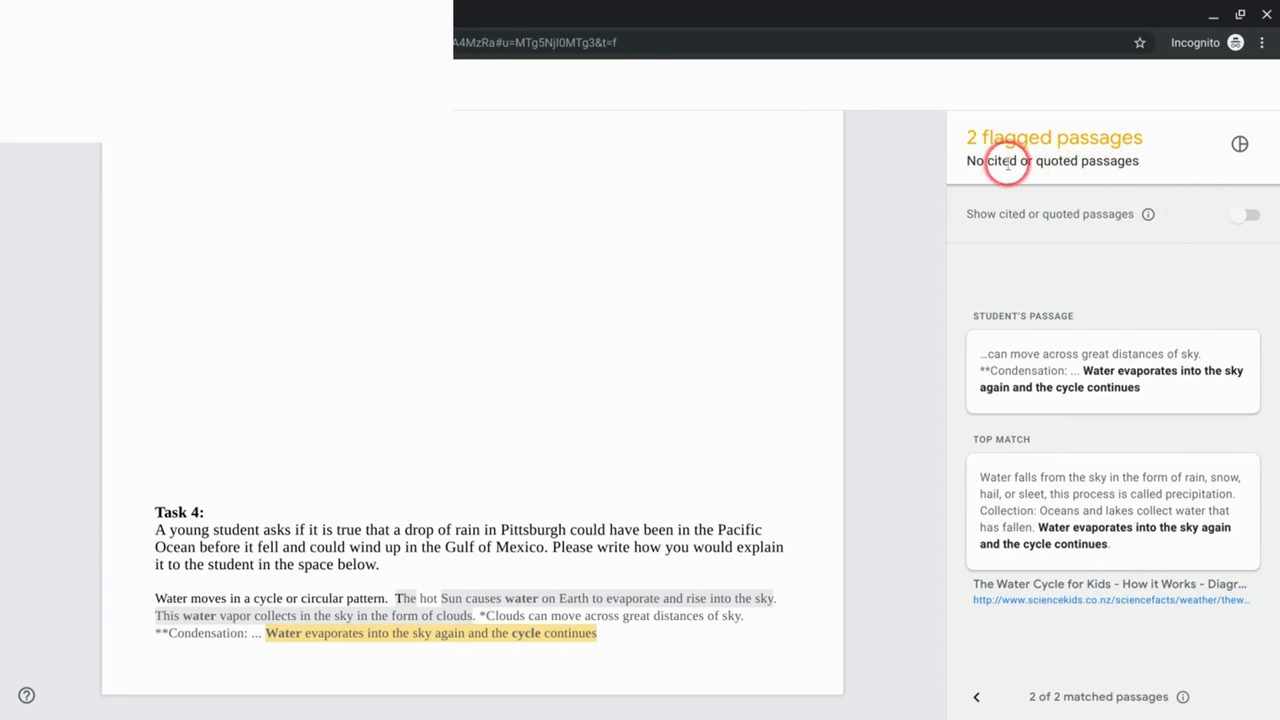
mouse_move(1150, 156)
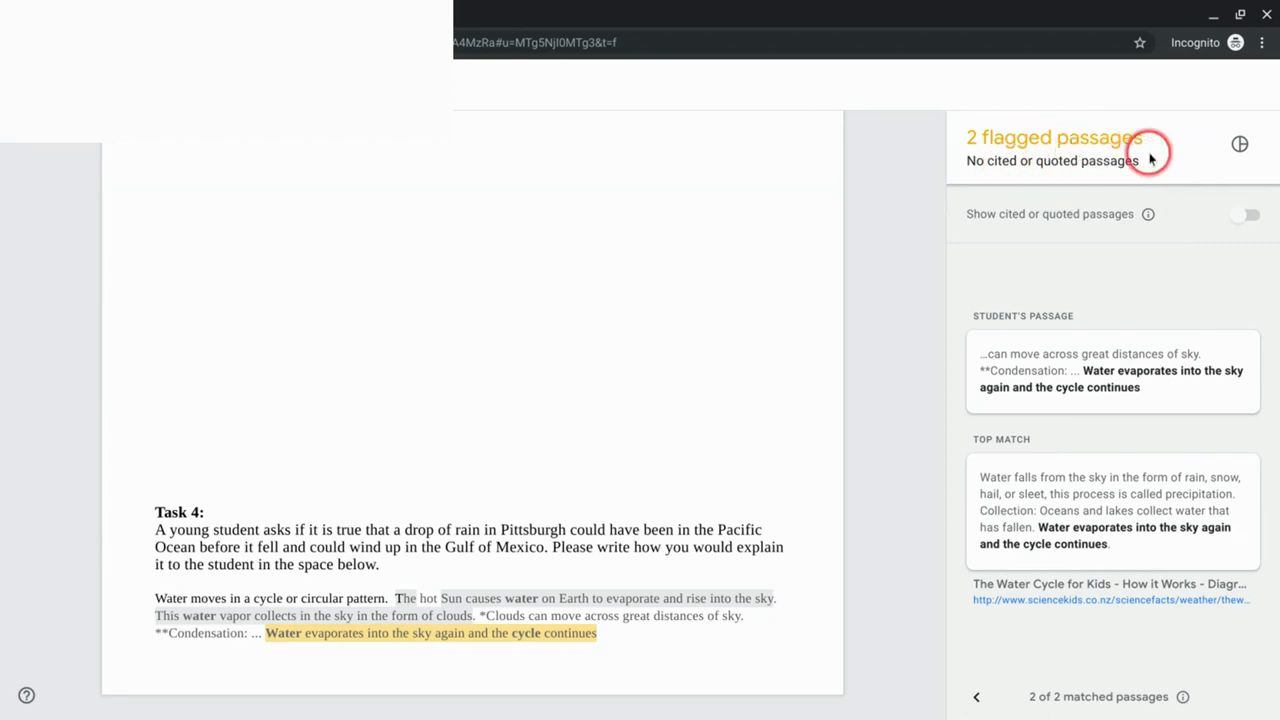